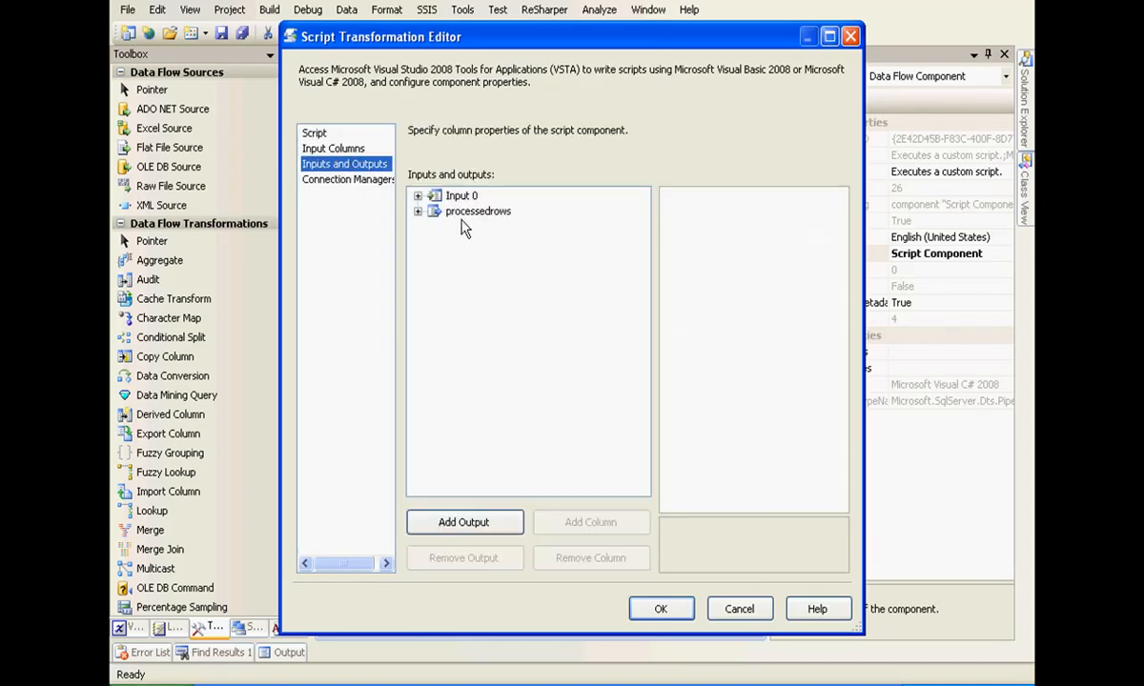
- Append + DateTime.Now; to the deptname line in the script code and close the editor
click(313, 134)
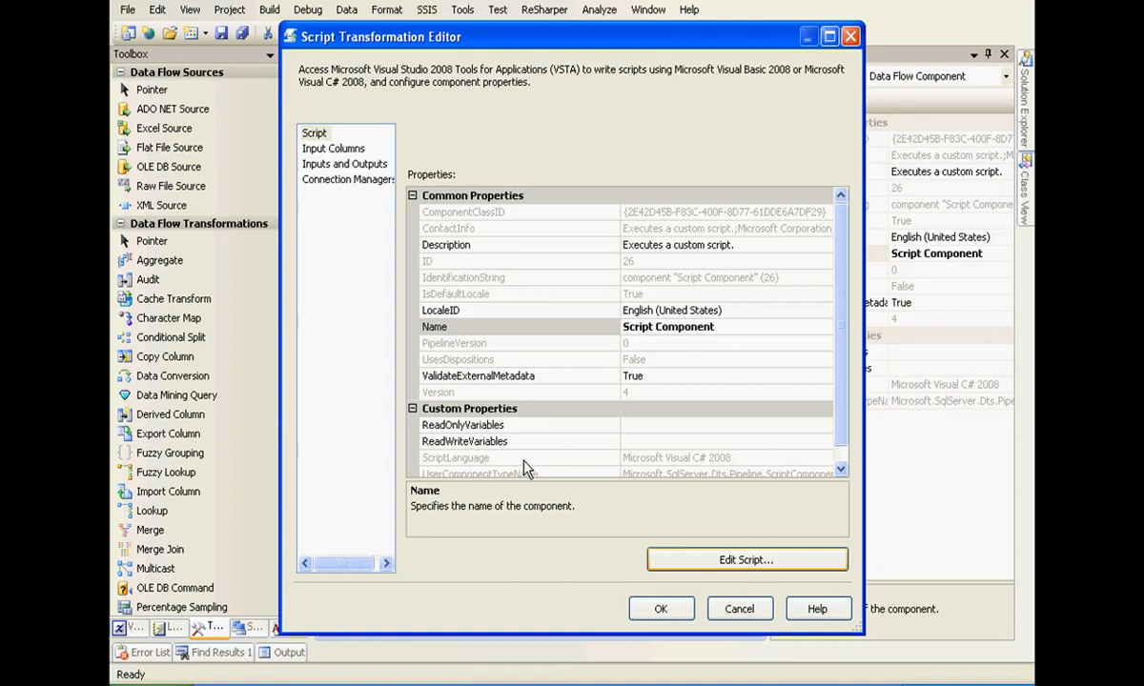
click(745, 561)
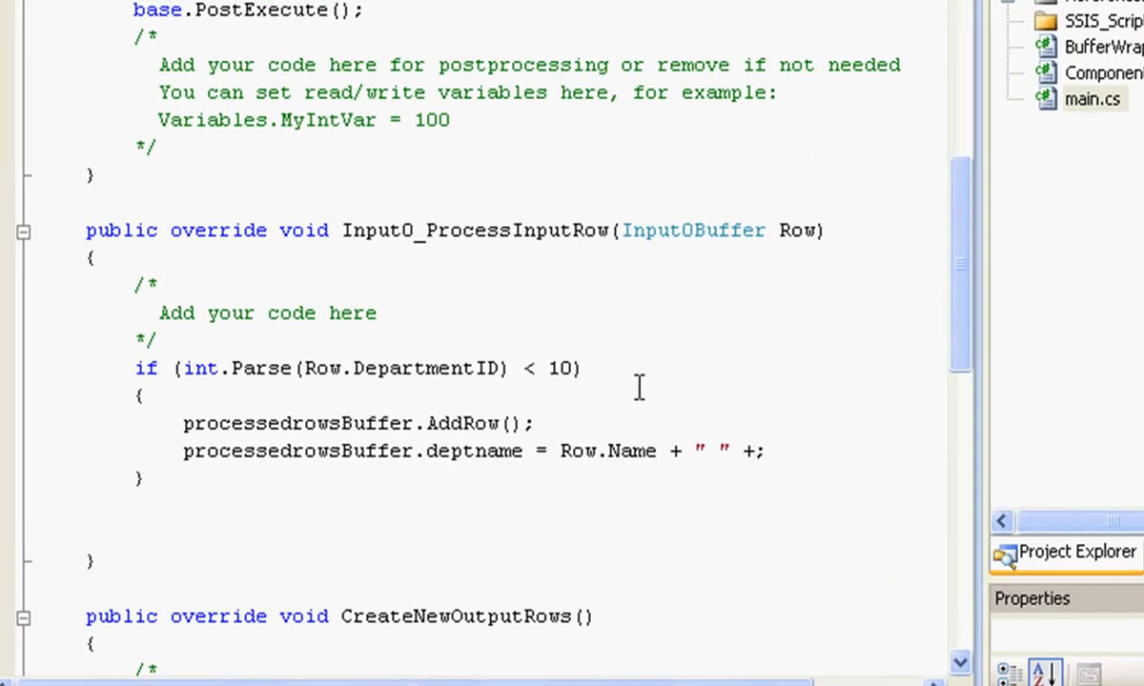
text(datet)
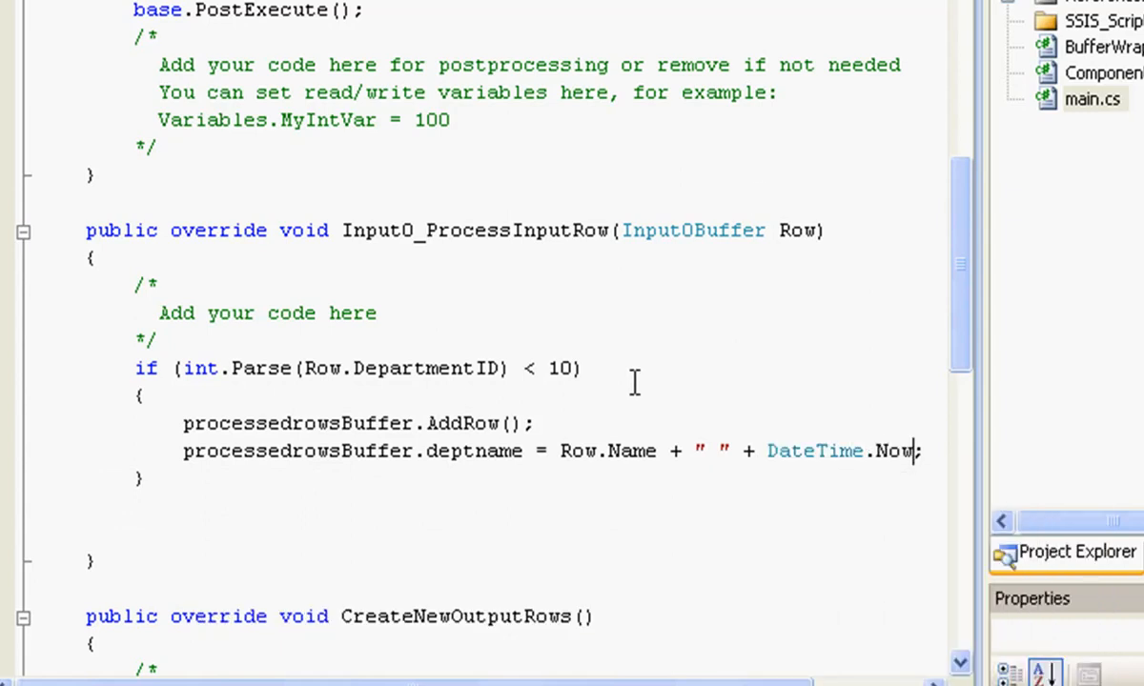
text(;)
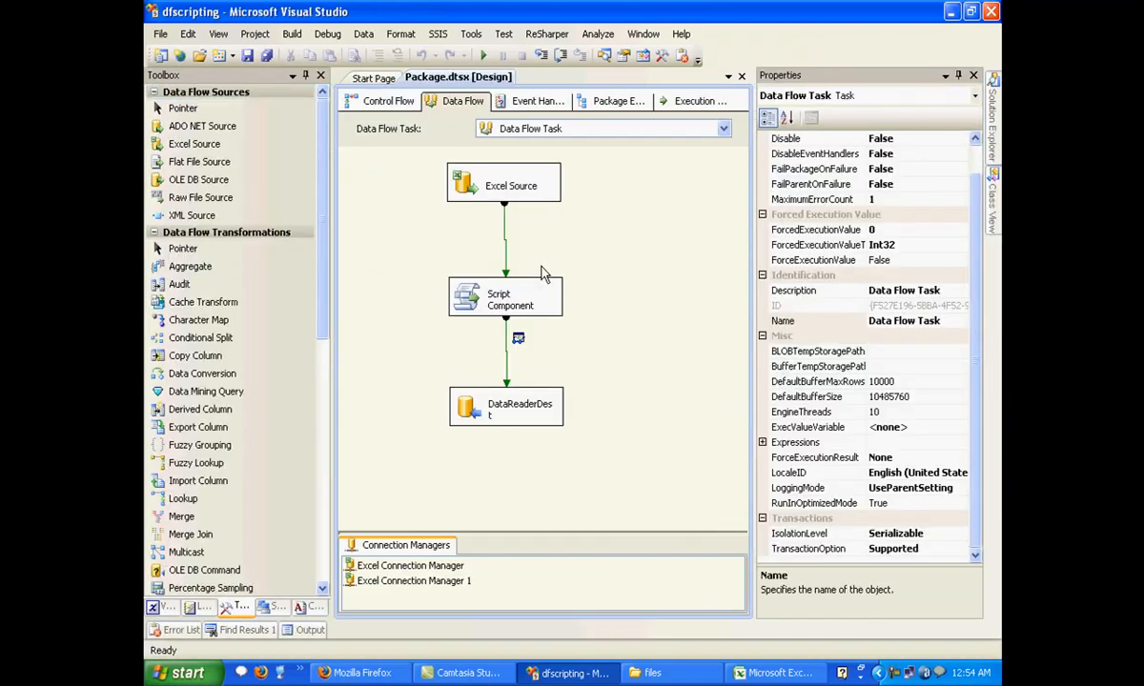
- Add a second output to the script component named unprocessedrows
right_click(505, 295)
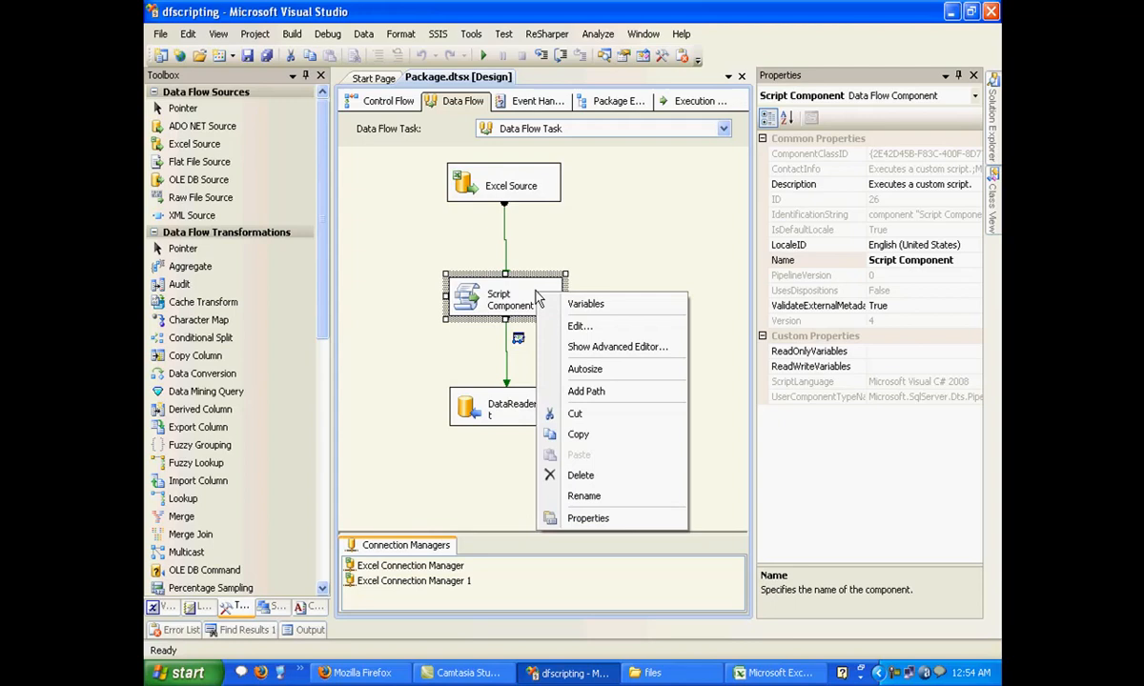
click(580, 326)
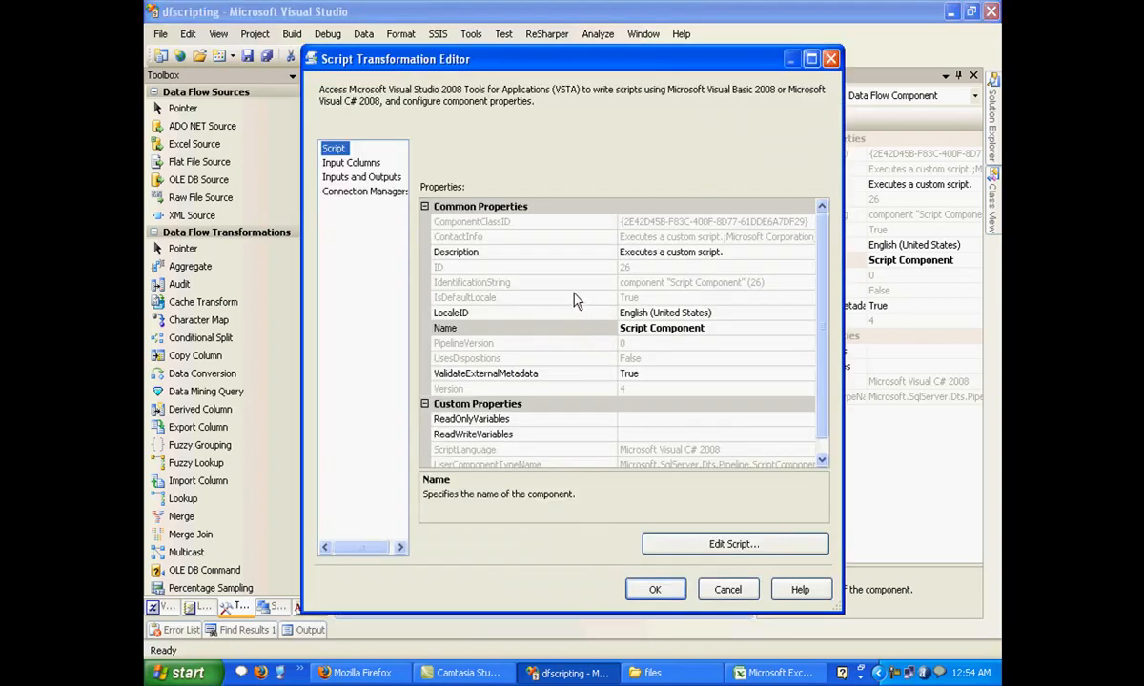
click(362, 175)
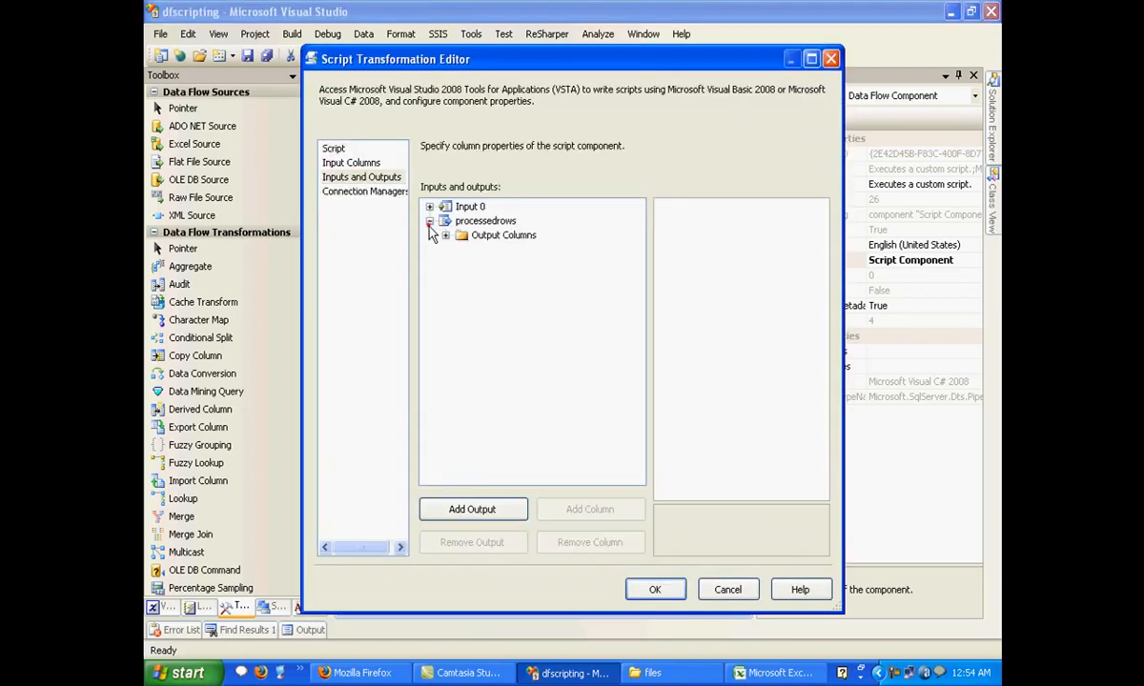
click(431, 221)
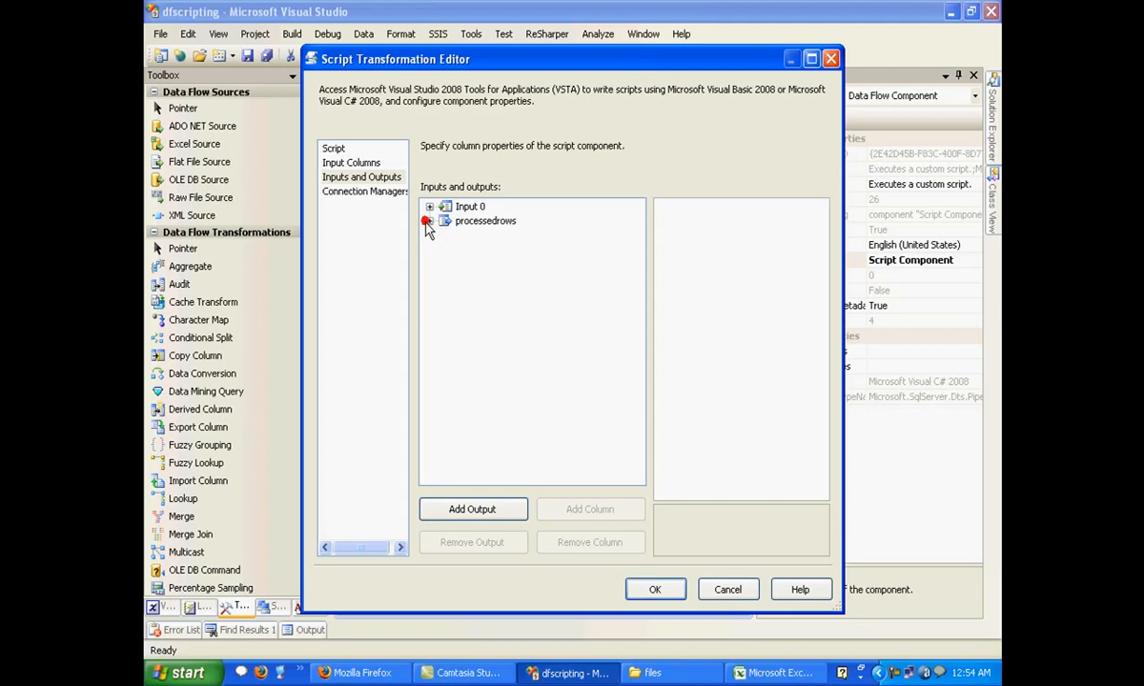
click(473, 507)
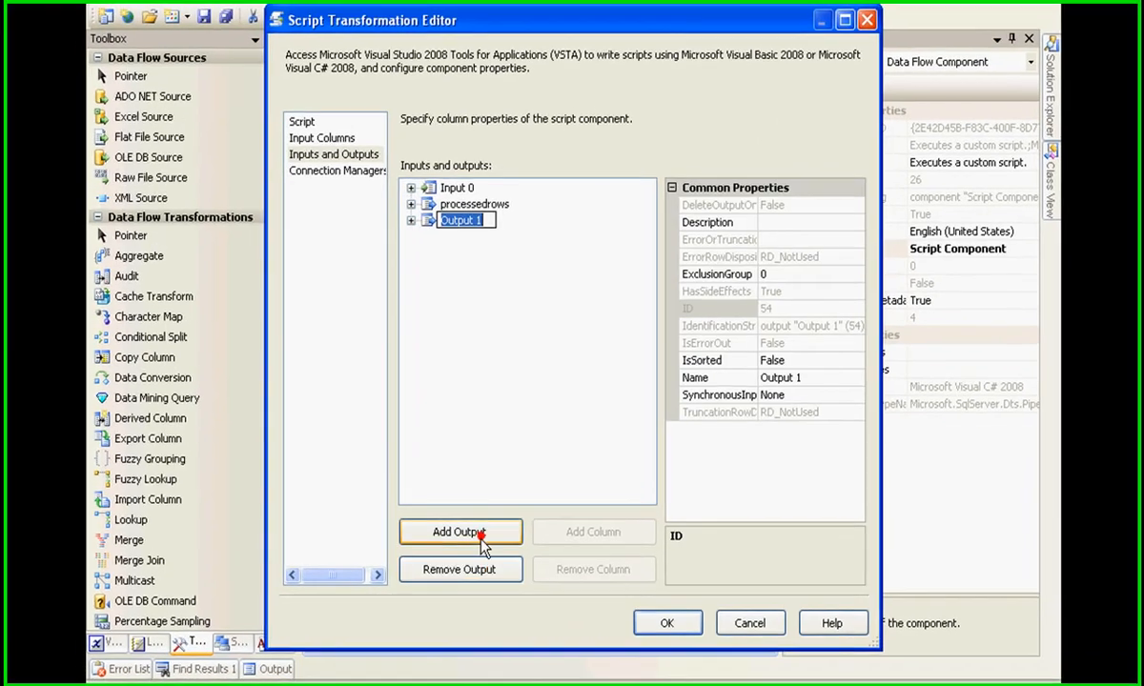
text(ub)
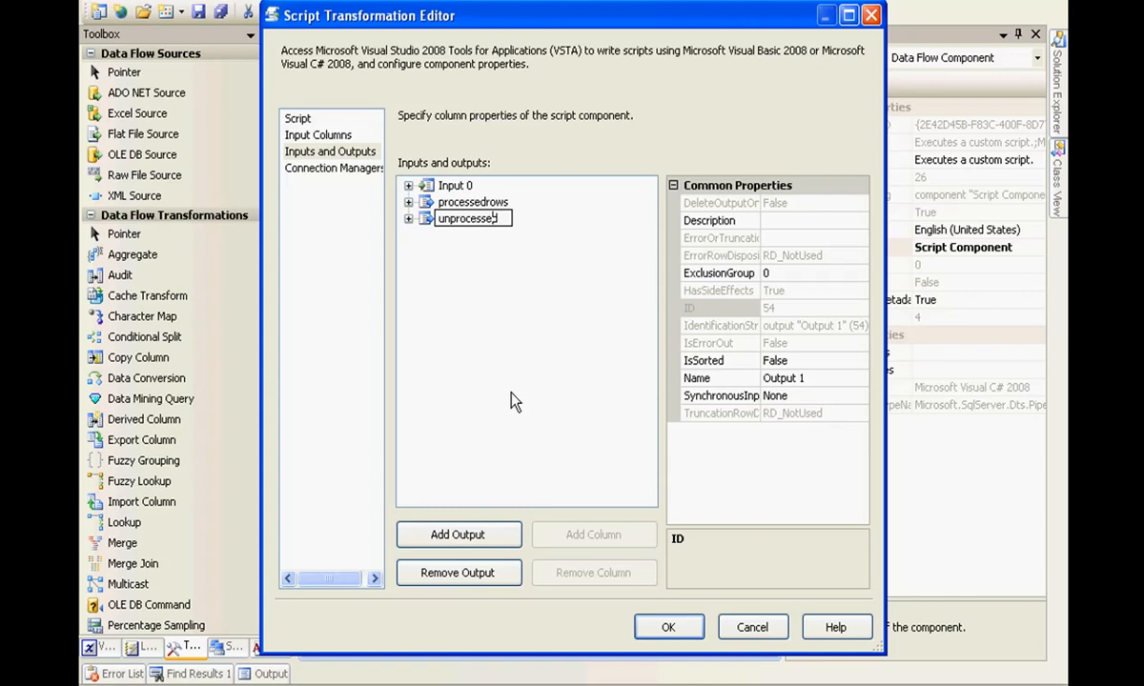
text(output)
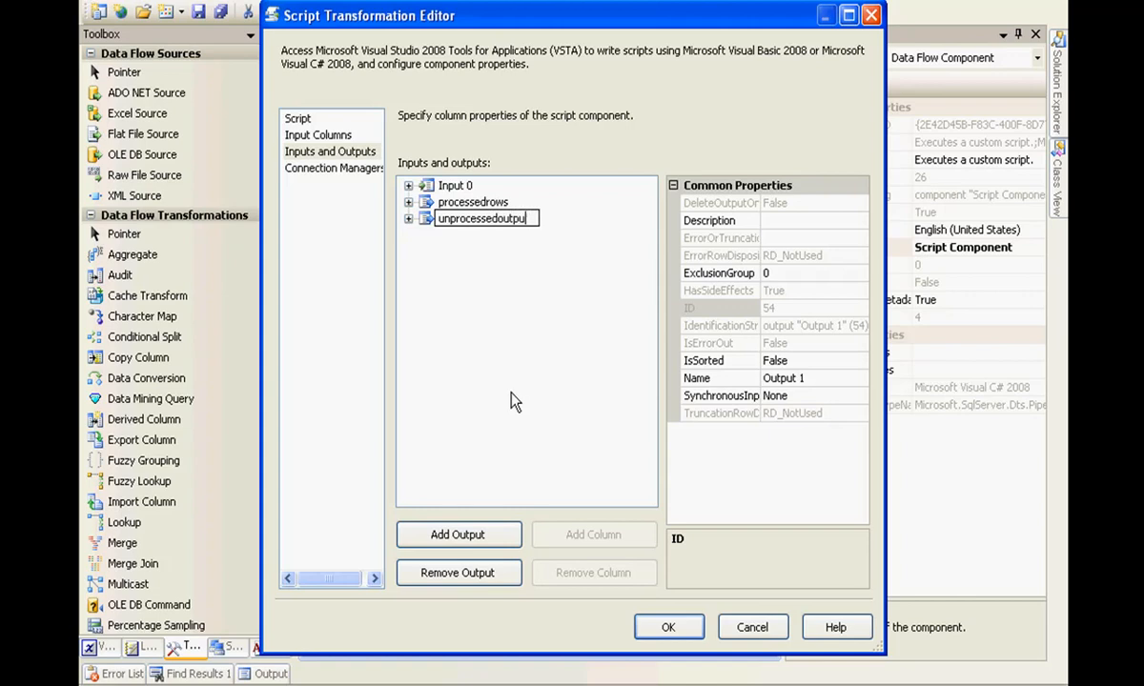
key(BackSpace)
text(rows)
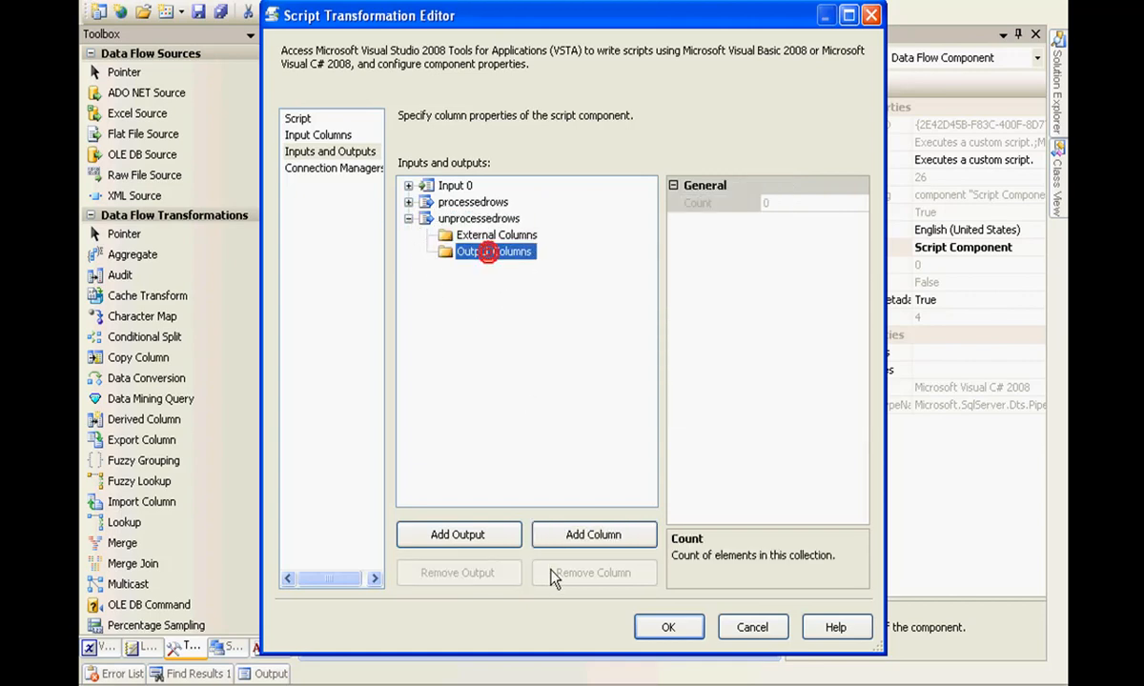
- Add a deptname column under the unprocessedrows output
click(593, 534)
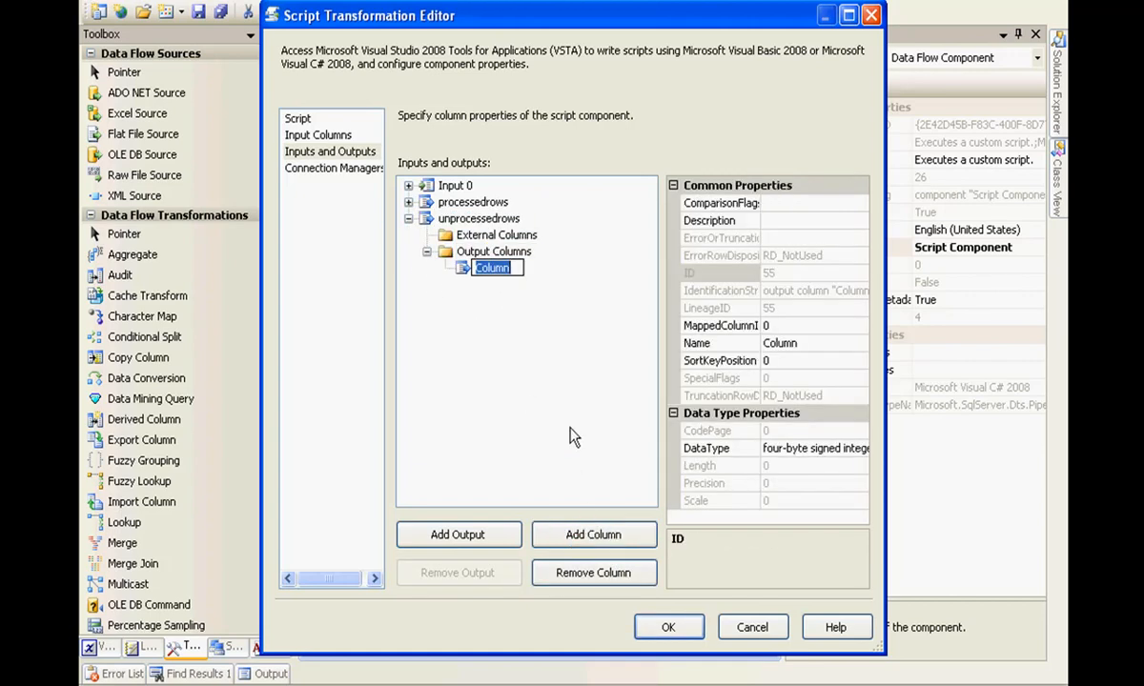
text(deptname)
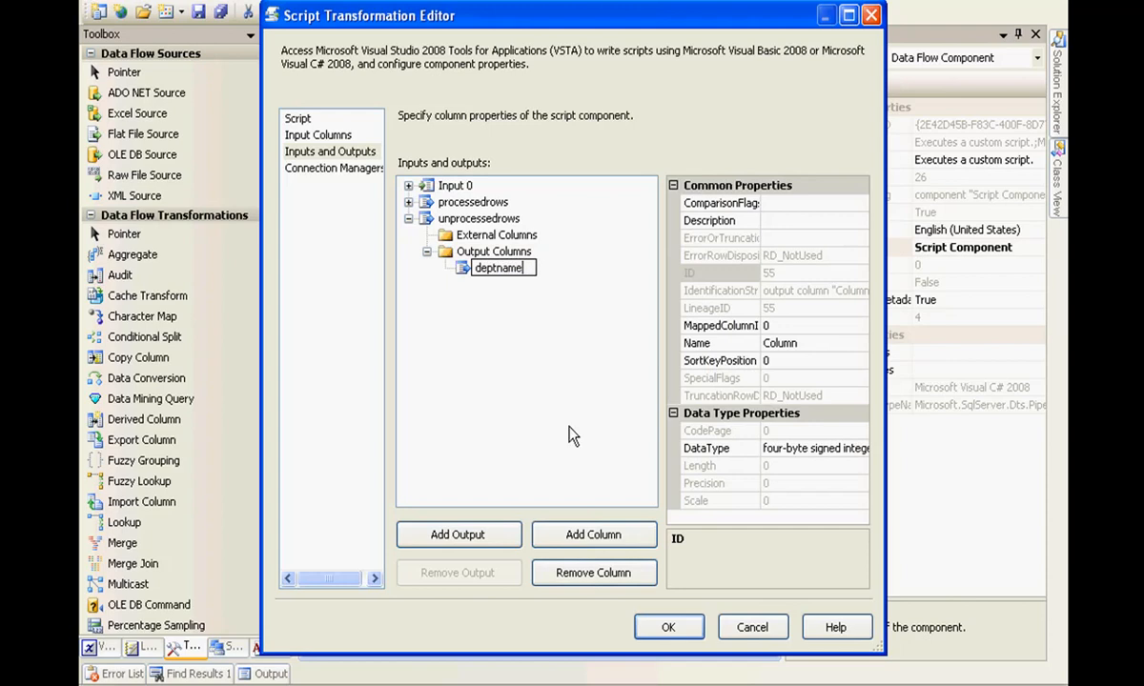
click(297, 118)
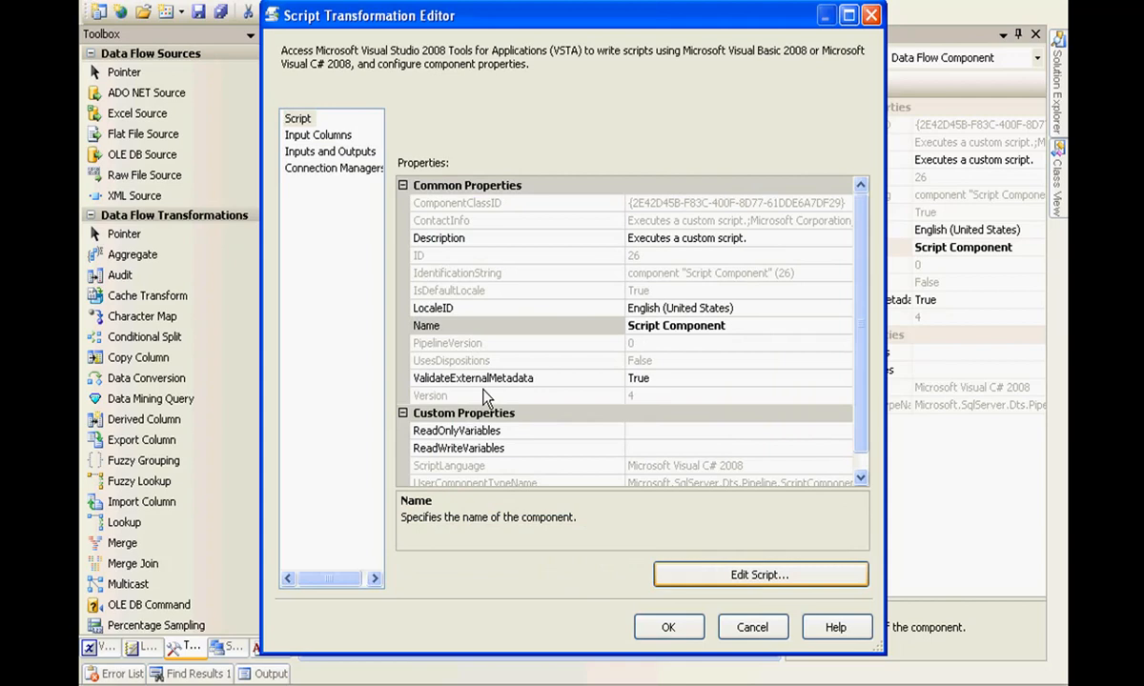
click(759, 574)
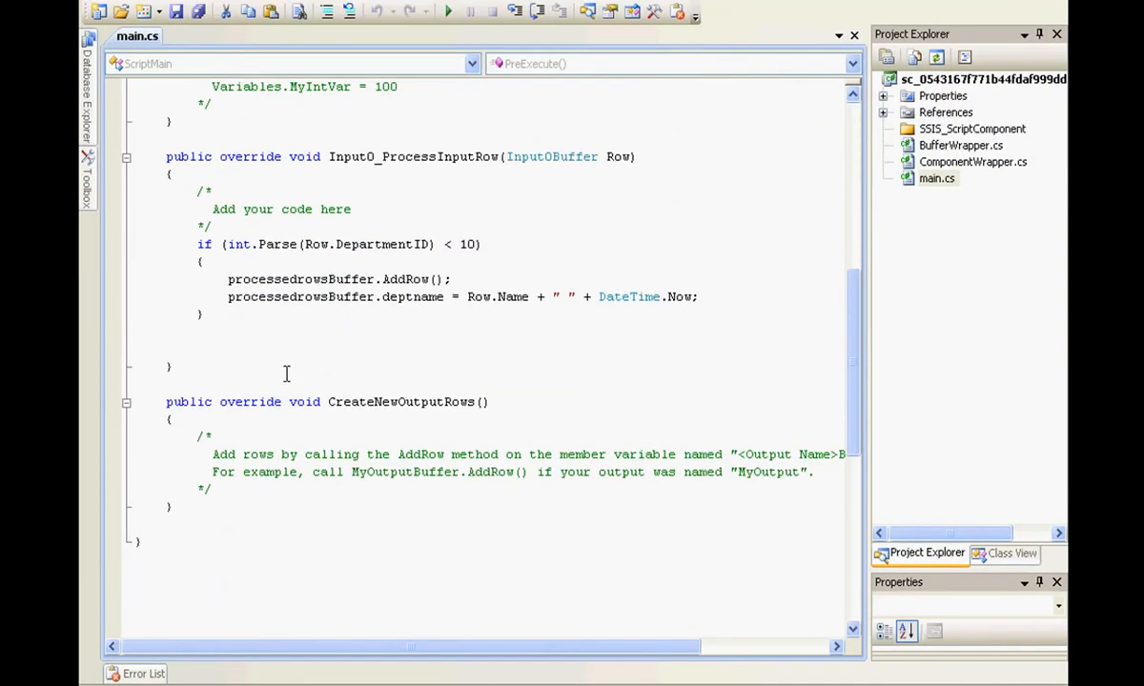
- Write the else branch: unprocessedrowsBuffer.AddRow() and deptname = Row.Name + " " + DateTime.Now;
text(es)
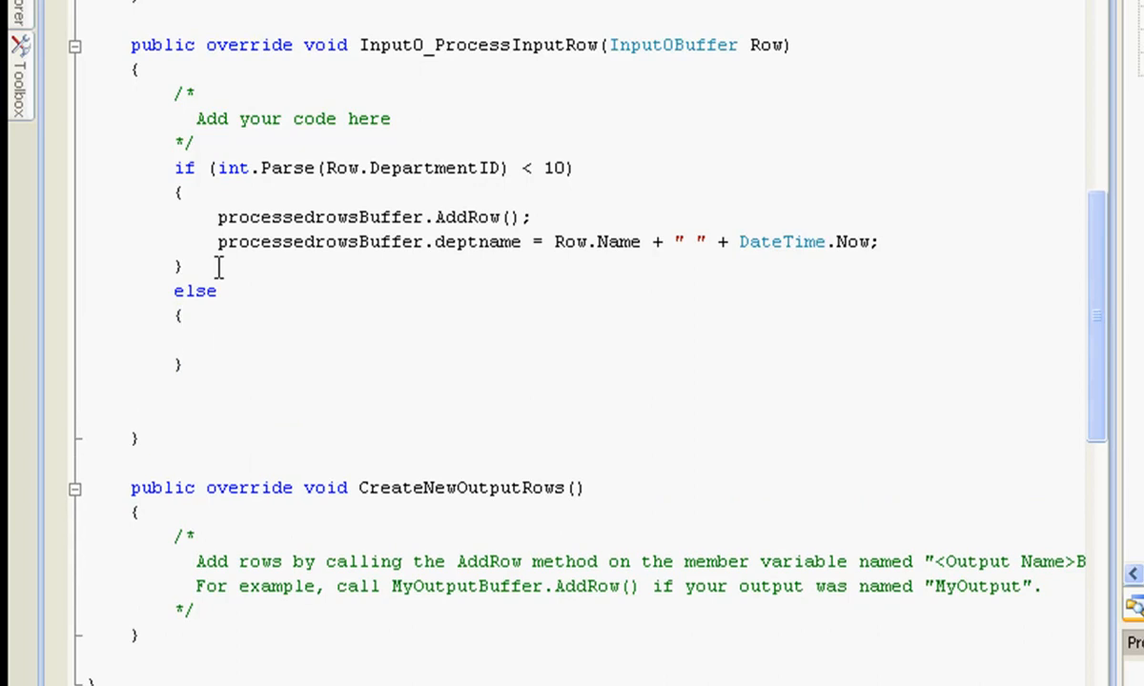
text(unprocessedrowsBuffer)
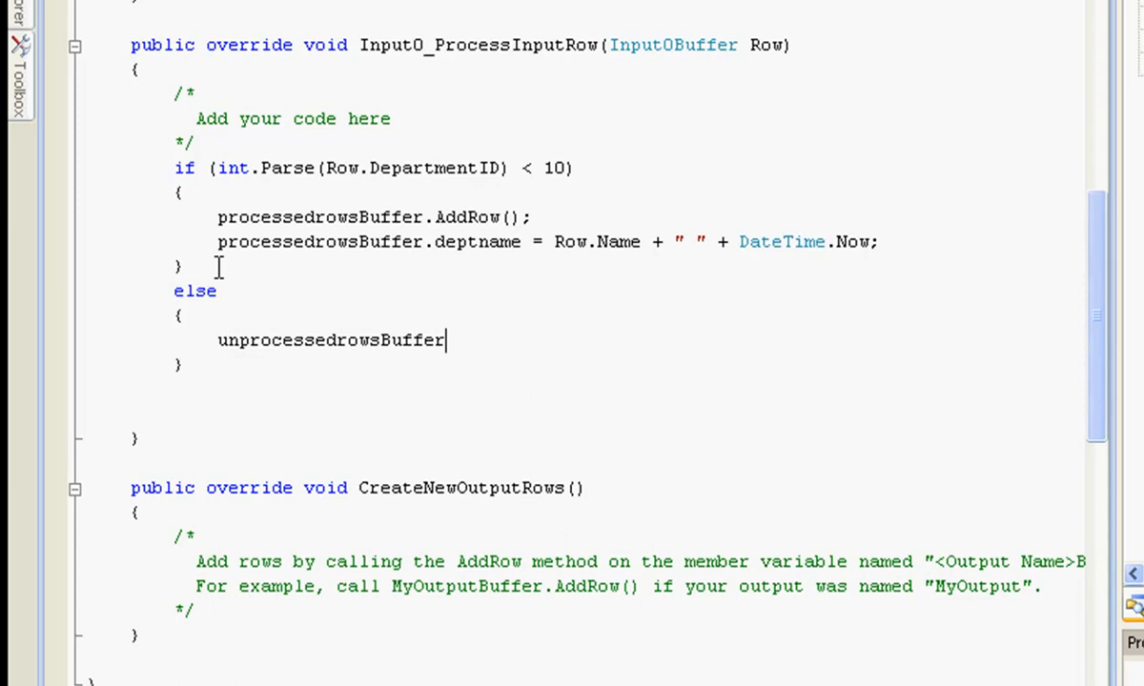
text(.AddRow();)
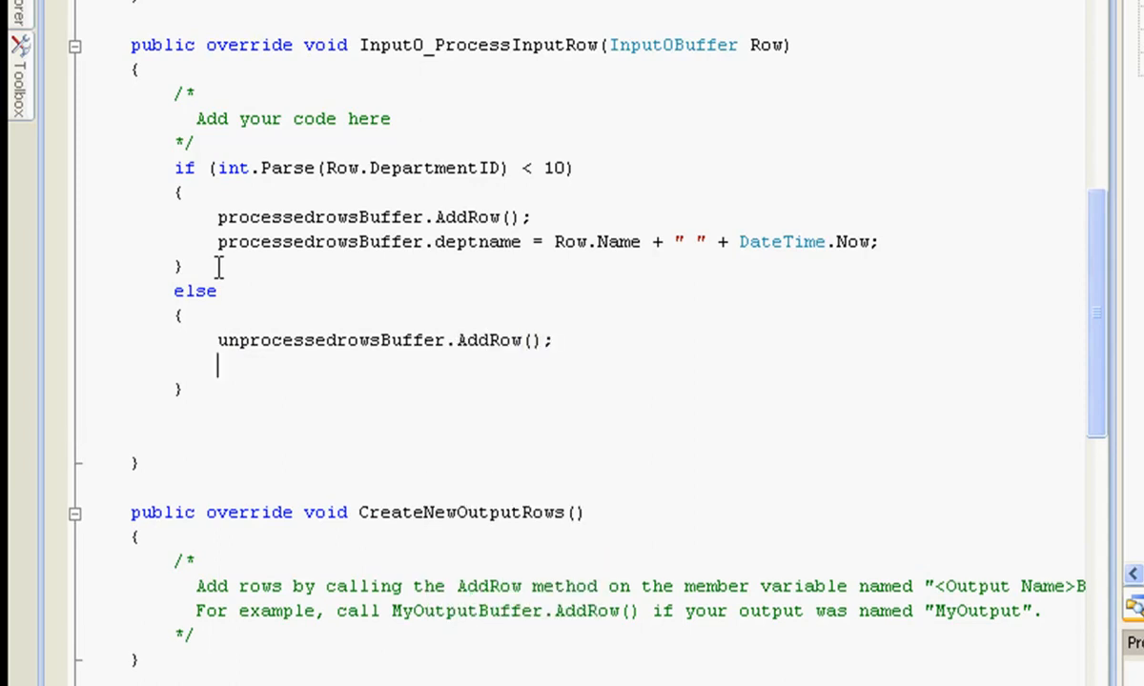
text(unprocessedrowsBuffer)
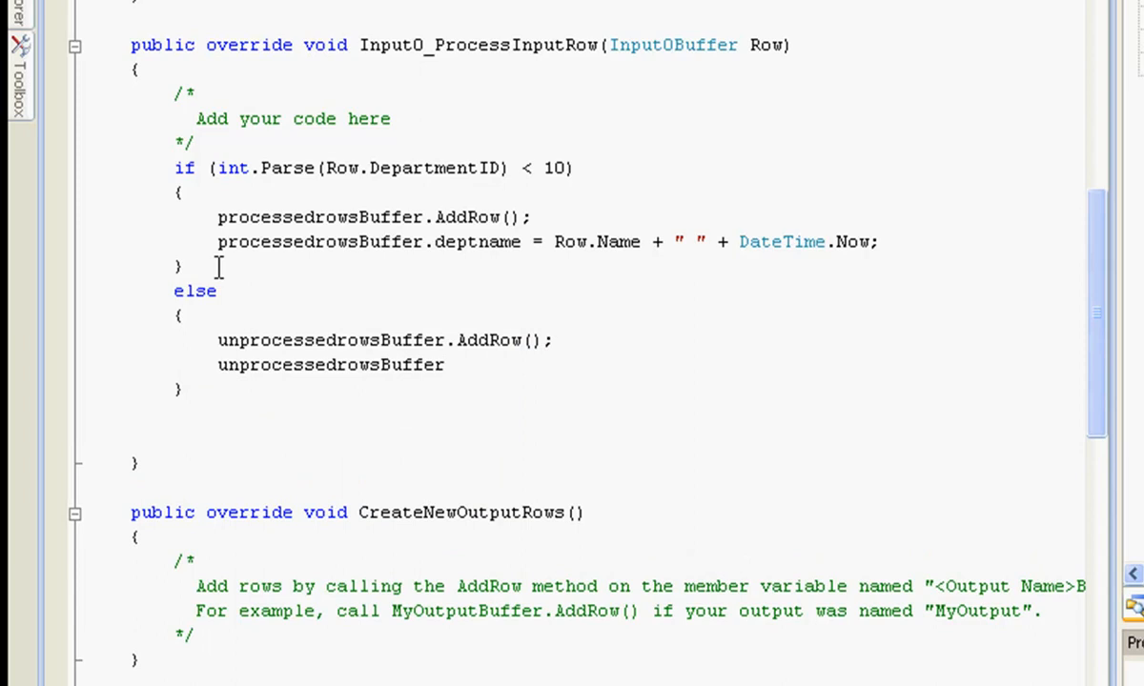
text(.deptname)
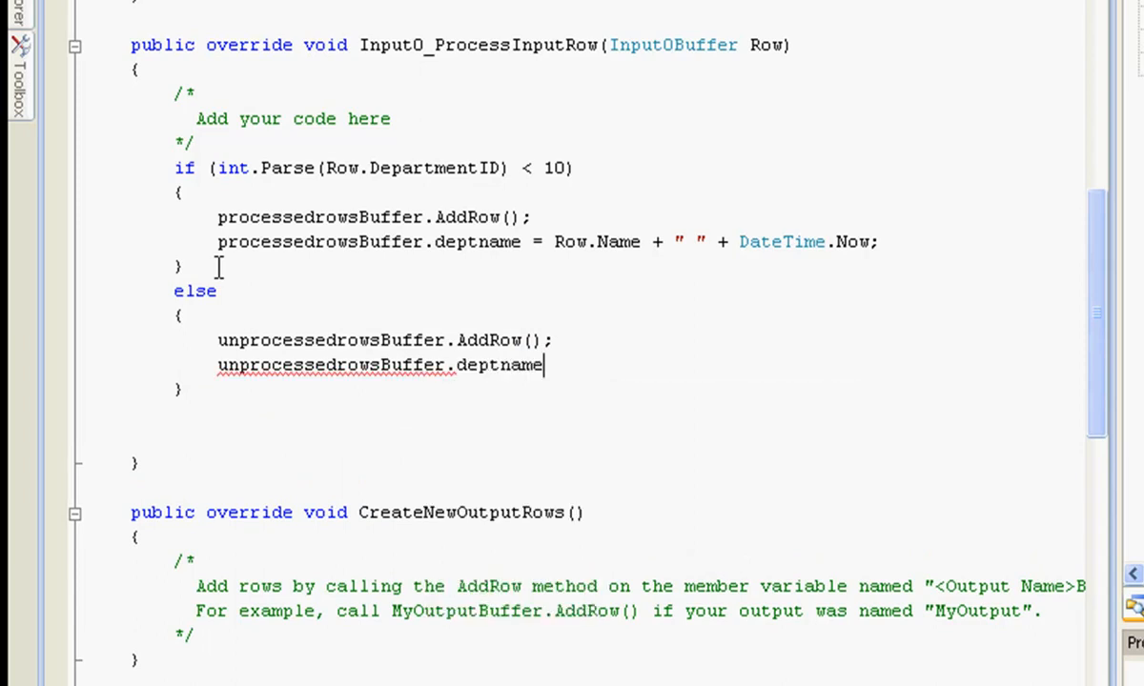
text(= Row)
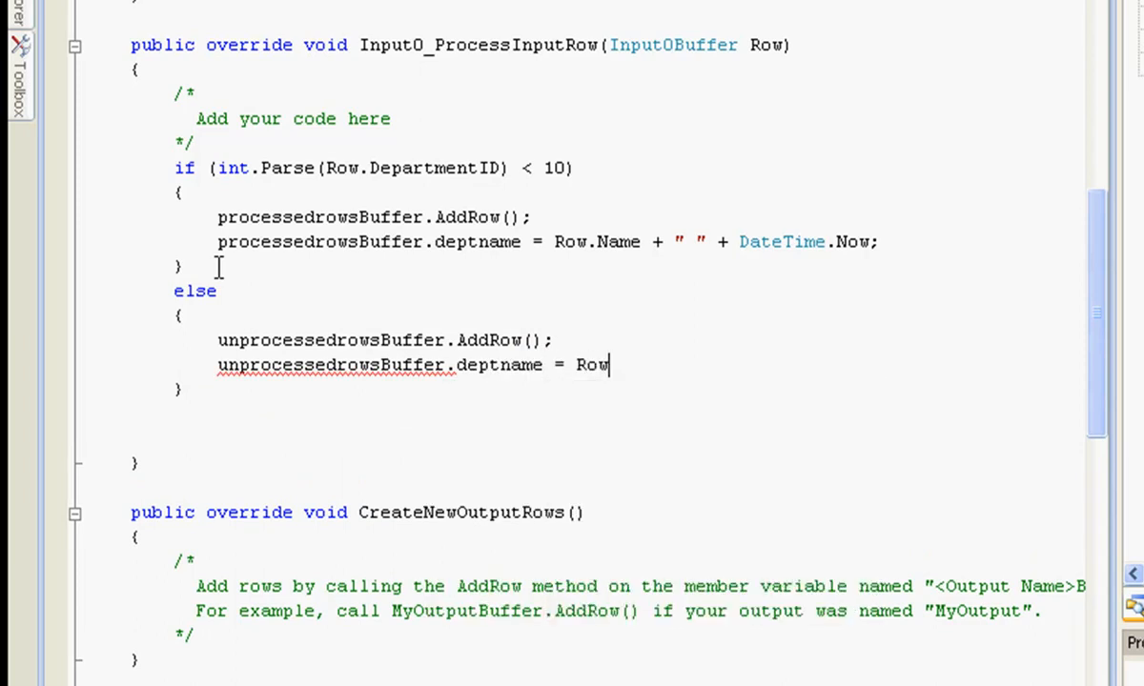
text(.Name +)
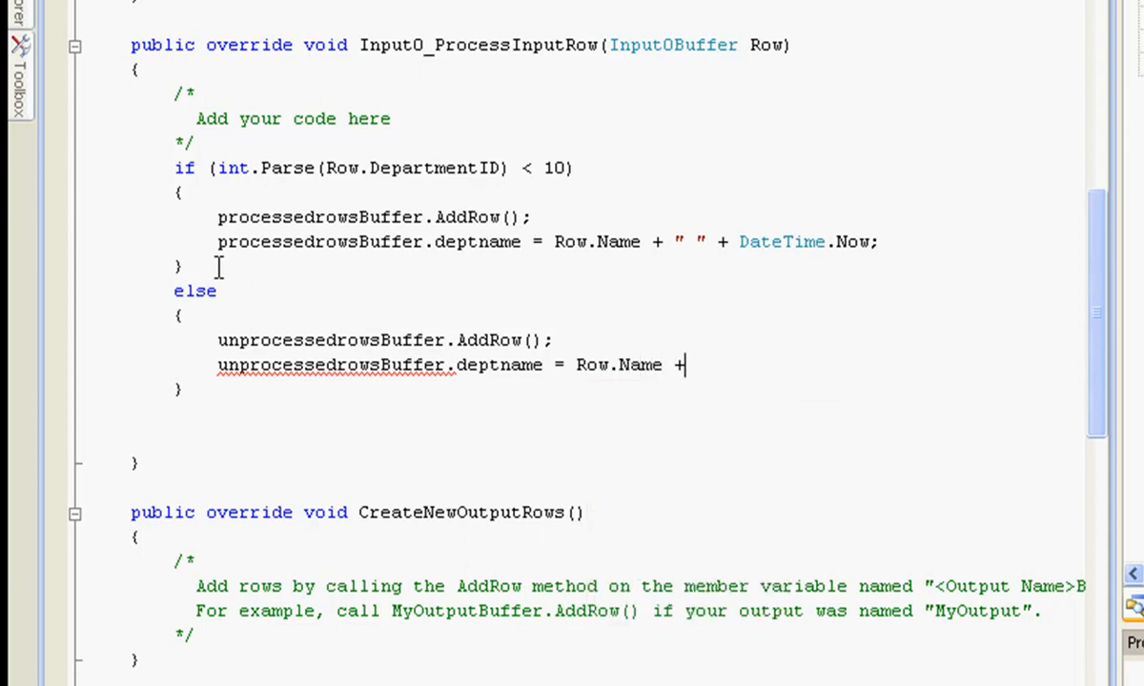
text(")
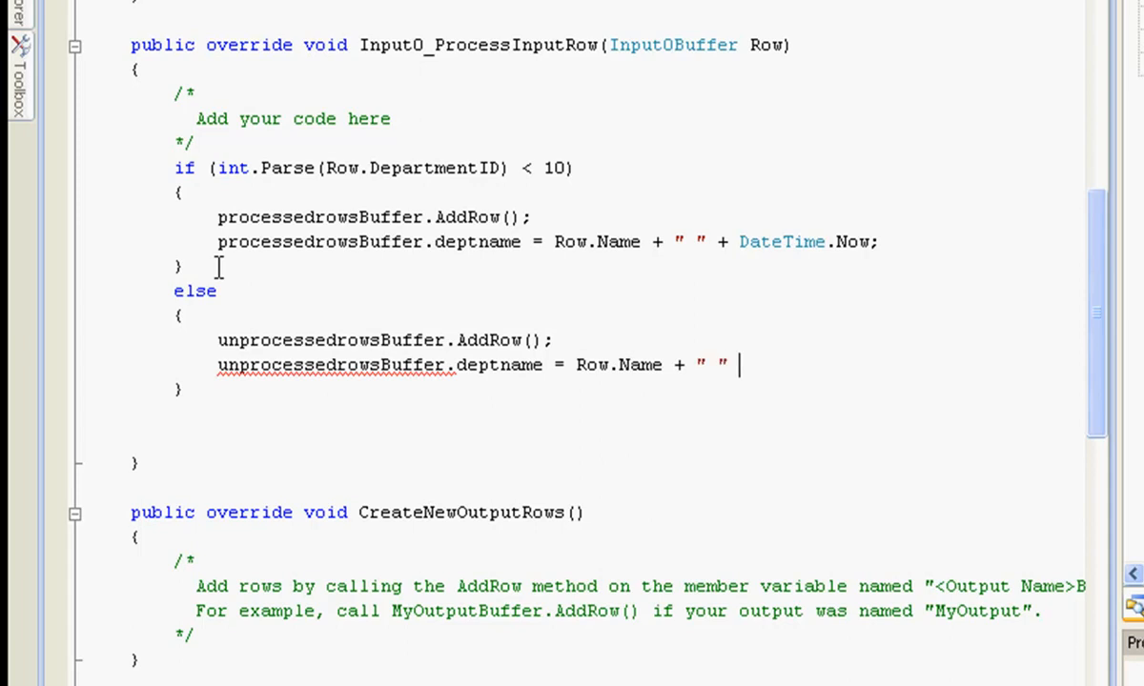
text(date)
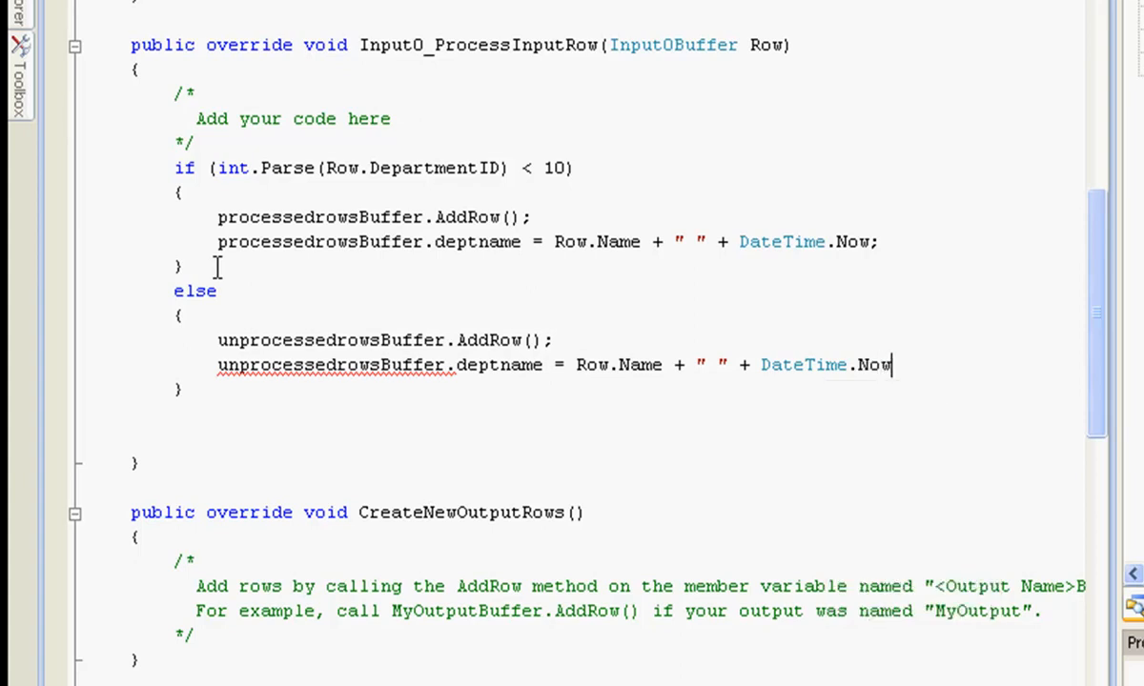
text(;)
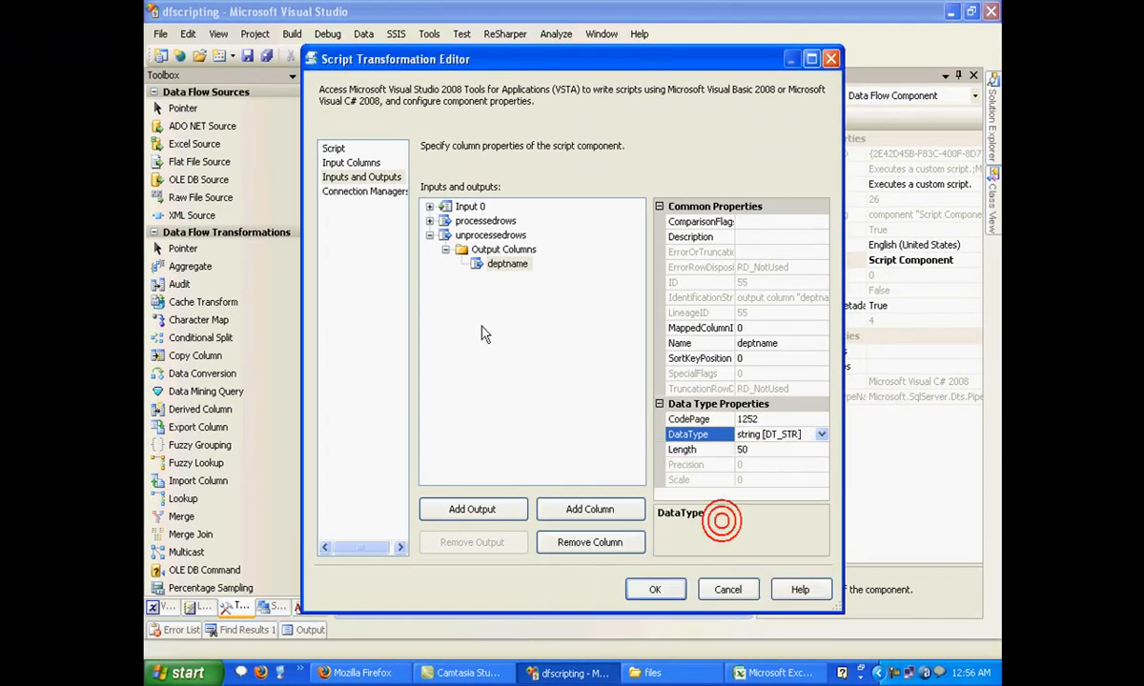
- Review main.cs once more, close the script window and confirm the component settings
click(334, 149)
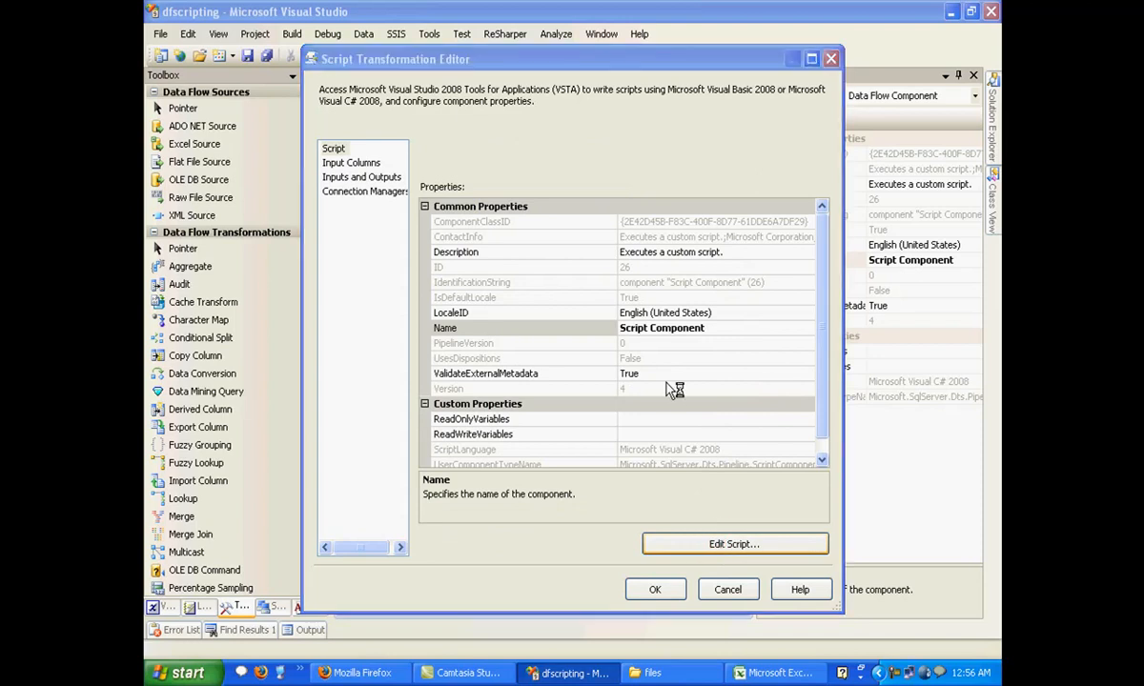
click(733, 543)
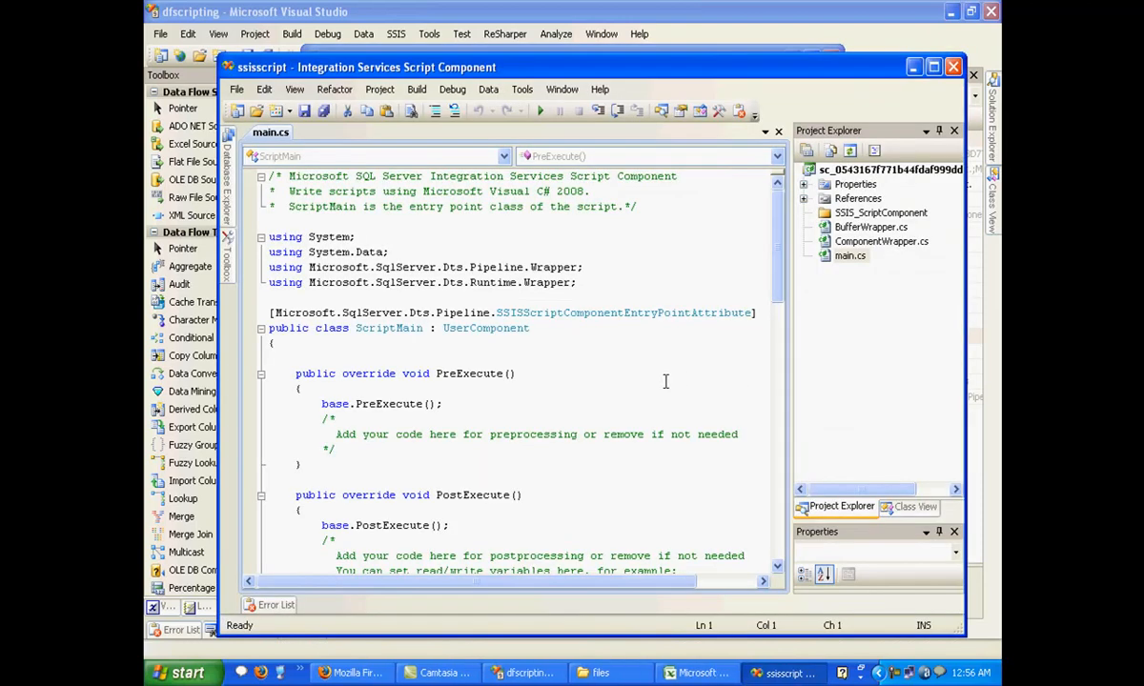
scroll(down, 3)
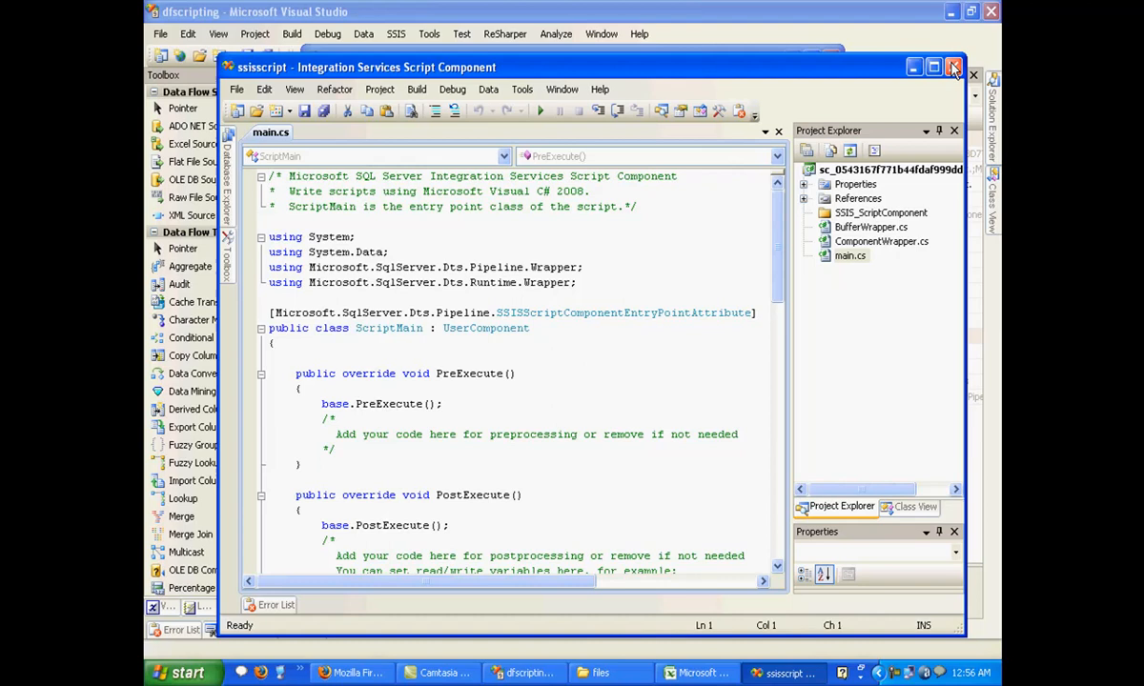
click(954, 67)
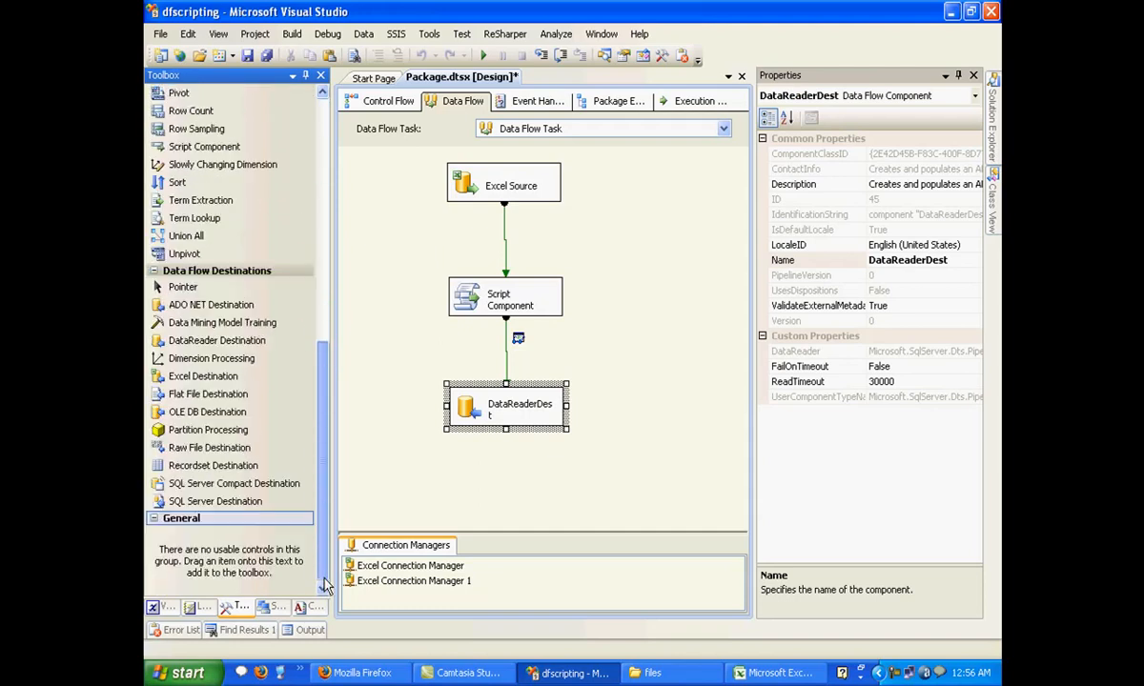
- Add a second DataReaderDest for unprocessedrows and give its path a grid data viewer
click(217, 340)
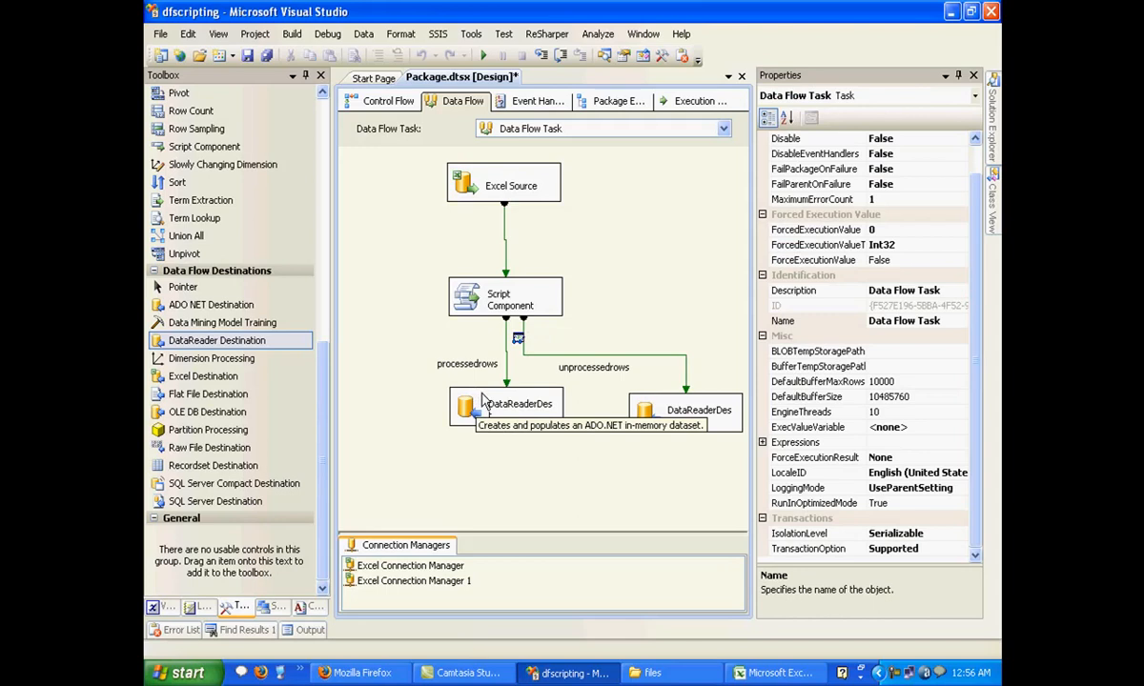
mouse_move(484, 393)
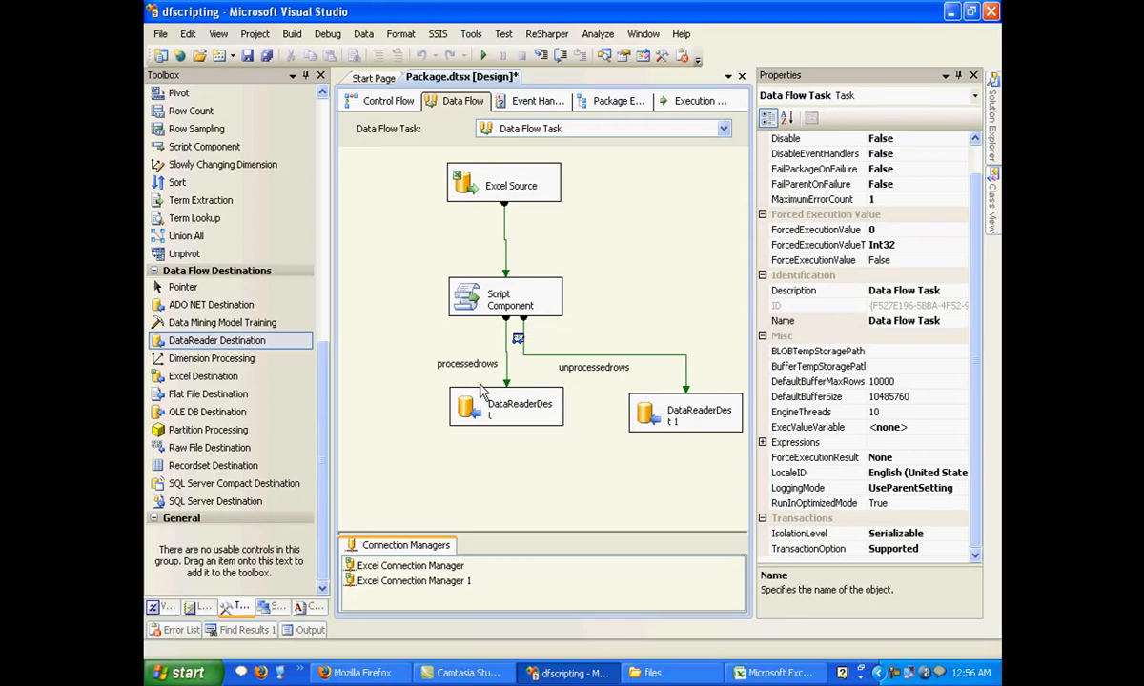
click(505, 404)
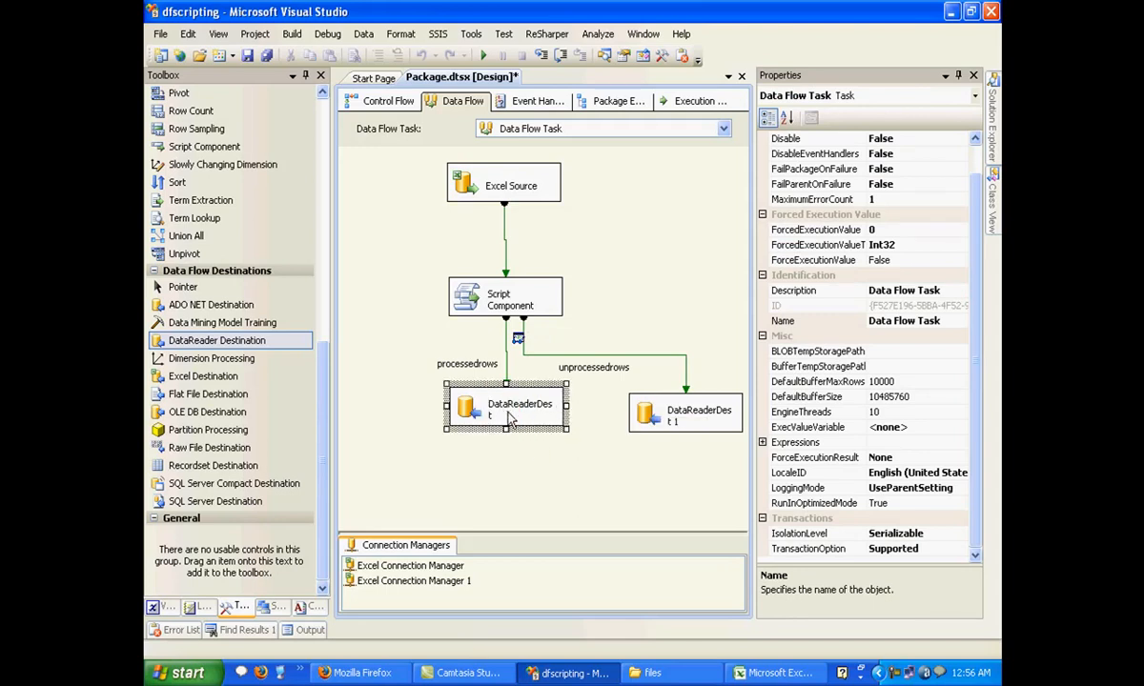
drag(506, 404, 429, 435)
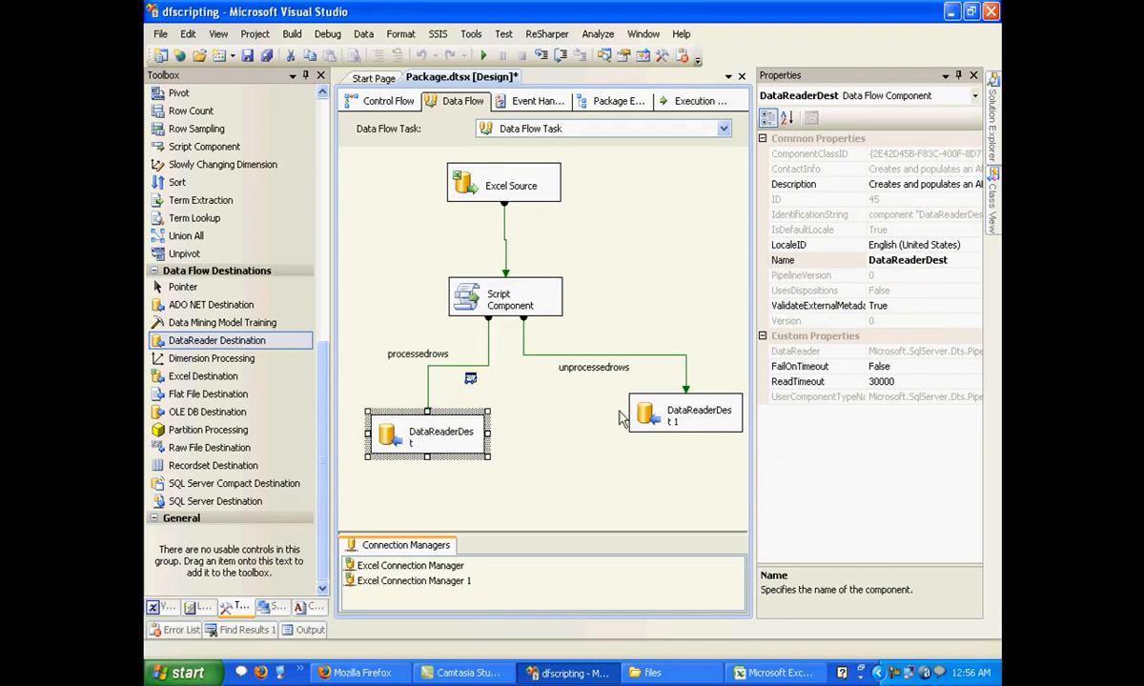
click(619, 356)
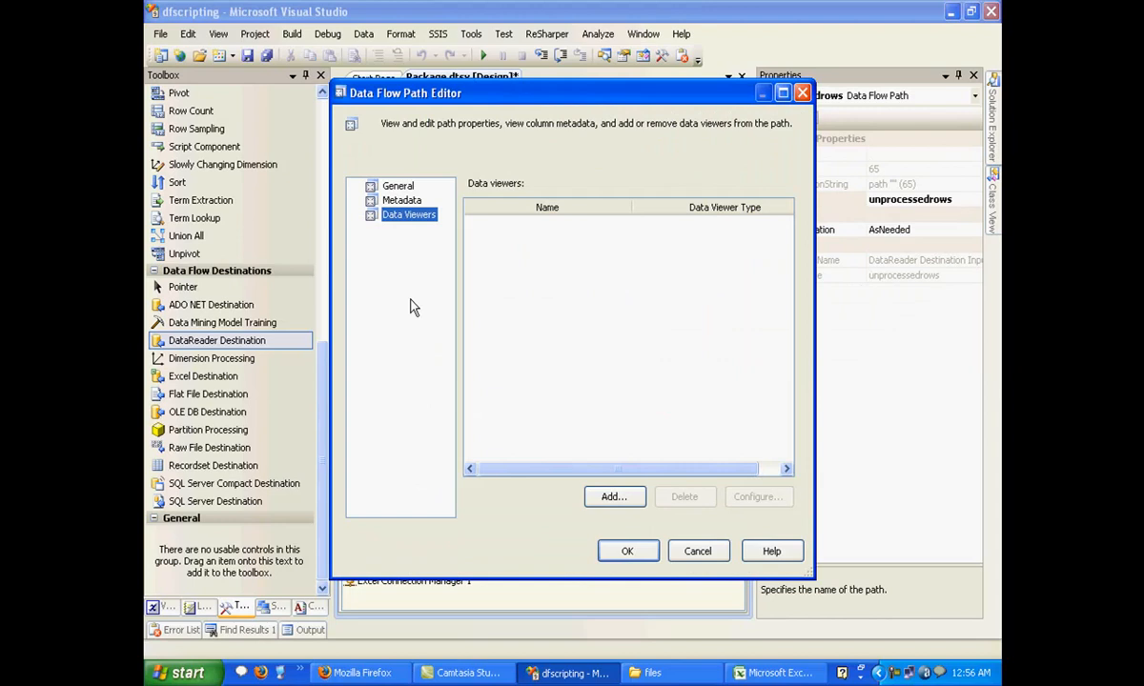
click(614, 495)
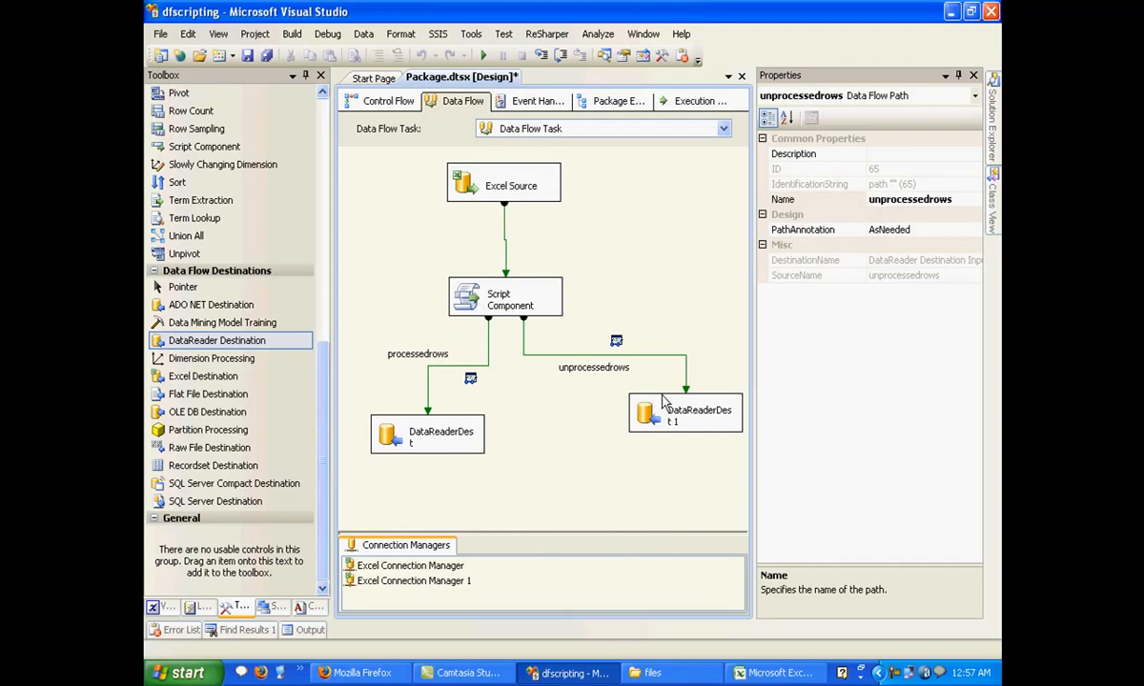
mouse_move(519, 503)
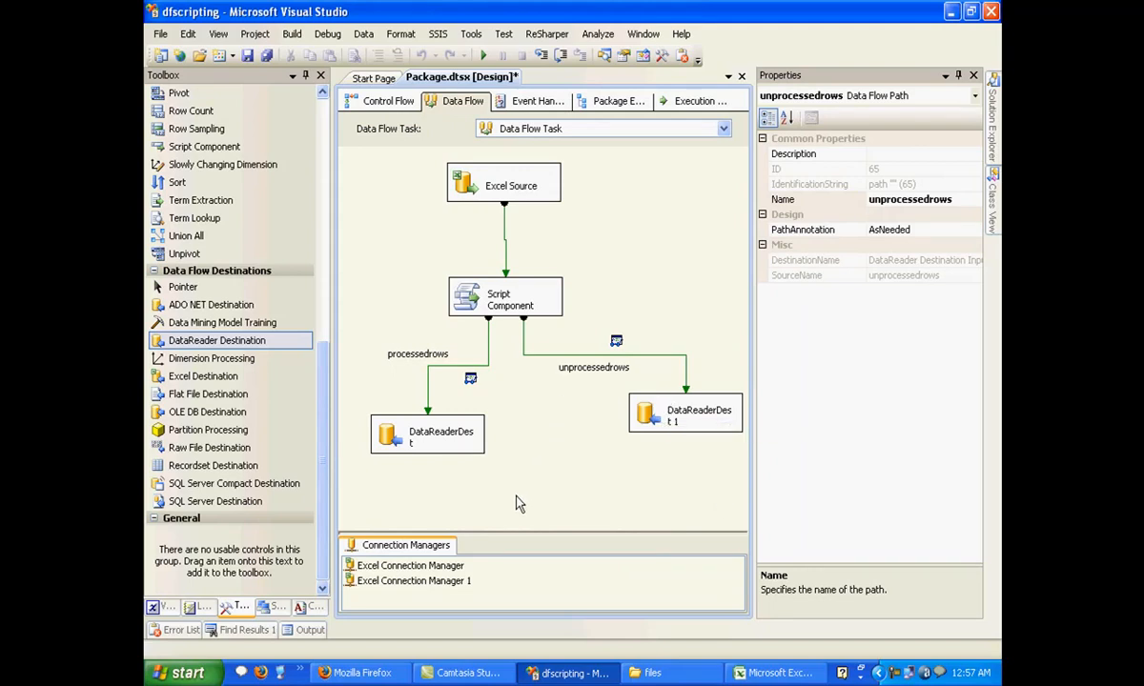
mouse_move(484, 99)
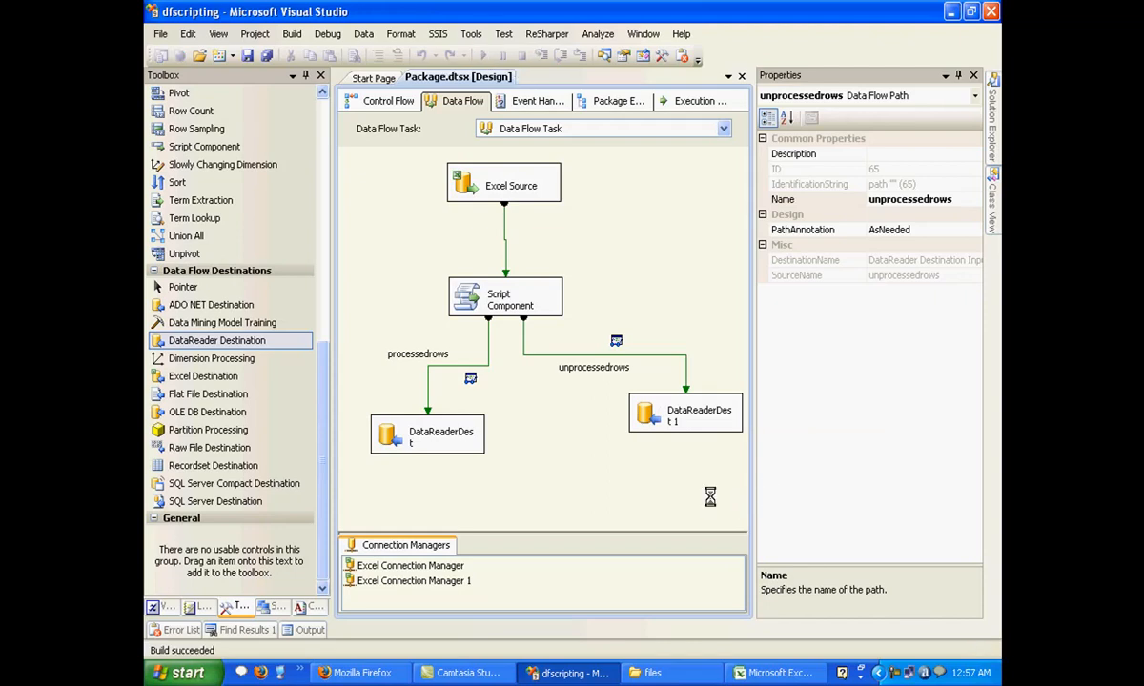
- Start debugging and inspect the 9 processedrows and 7 unprocessedrows with timestamps
click(483, 55)
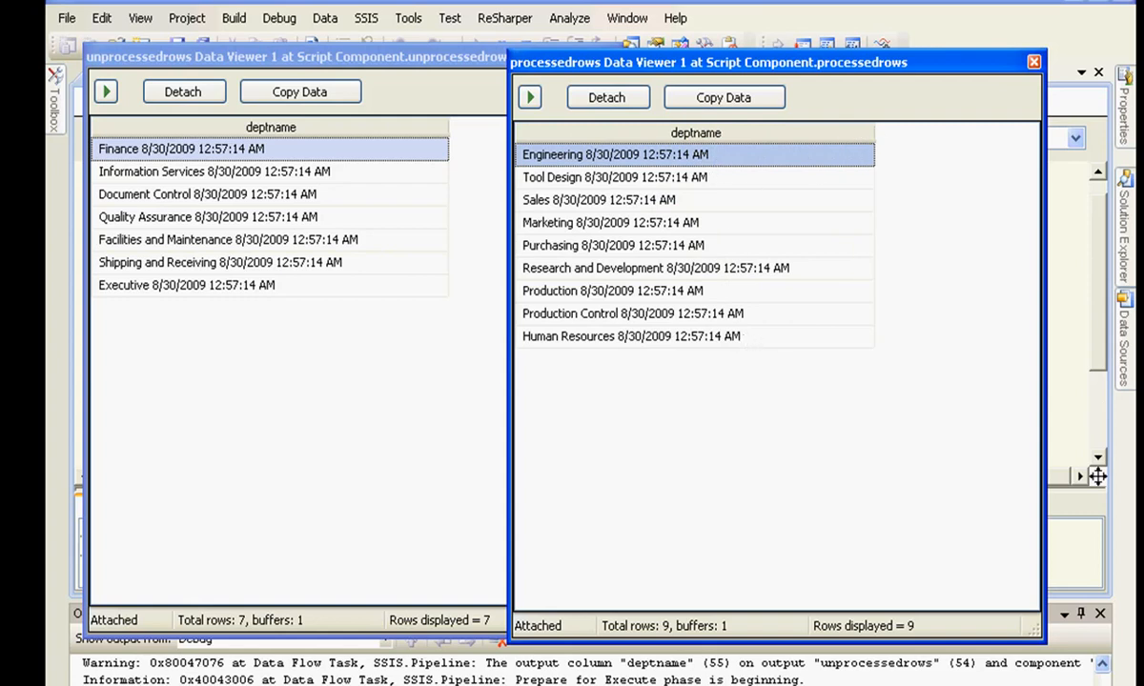
mouse_move(717, 525)
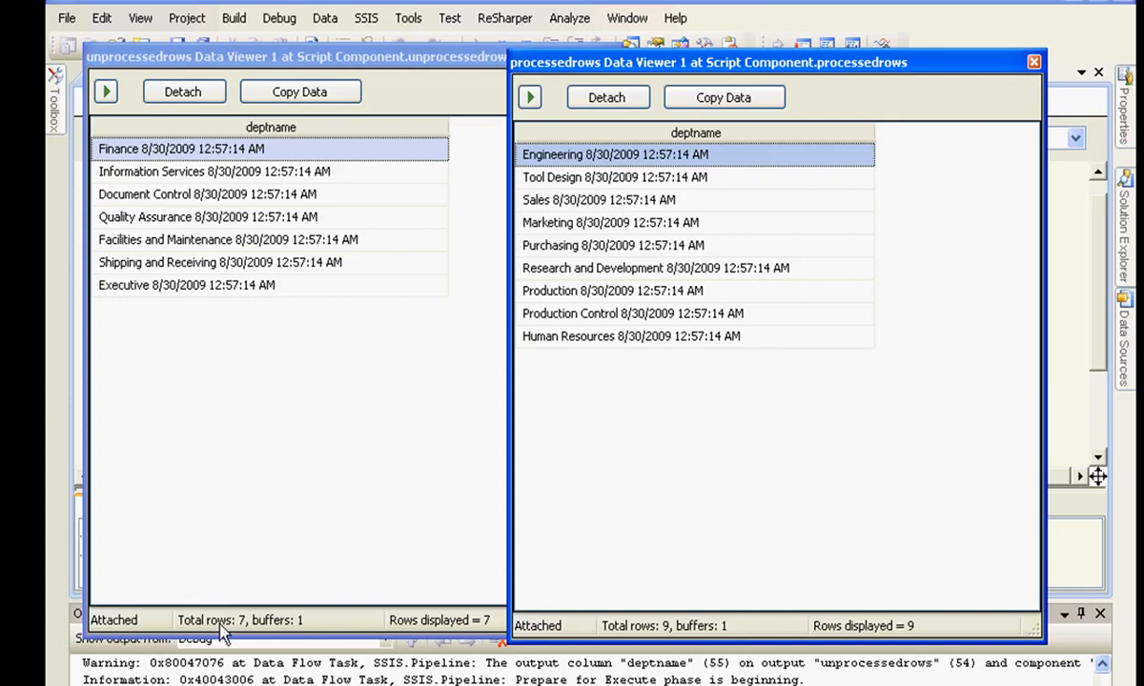
mouse_move(564, 656)
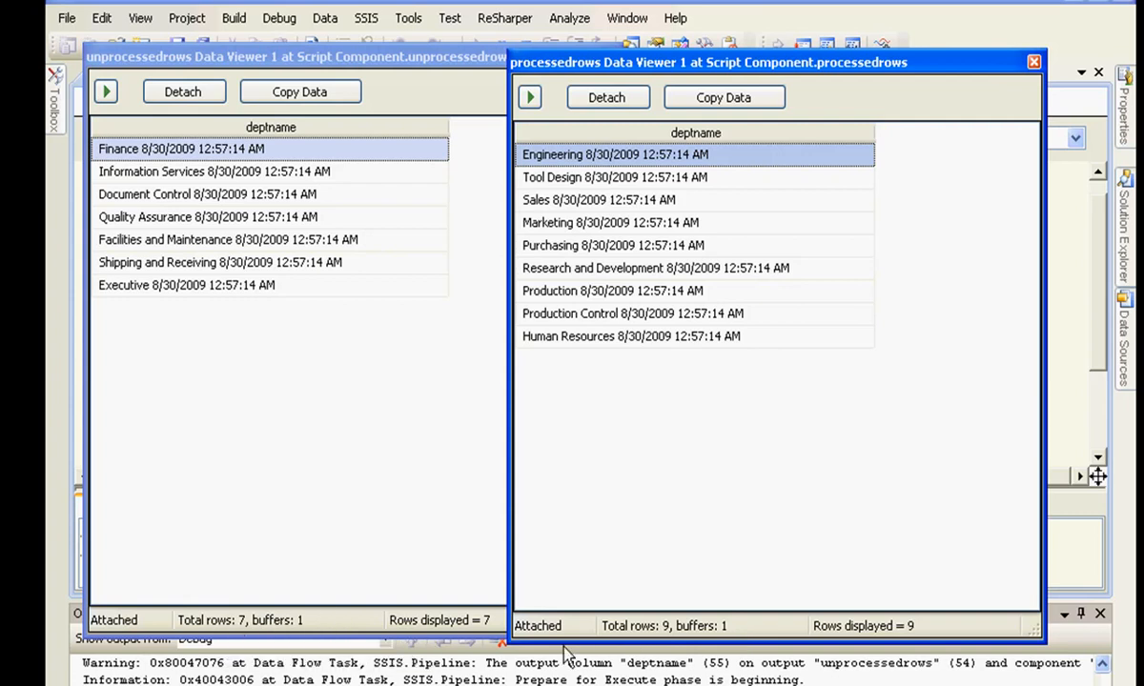
mouse_move(1007, 85)
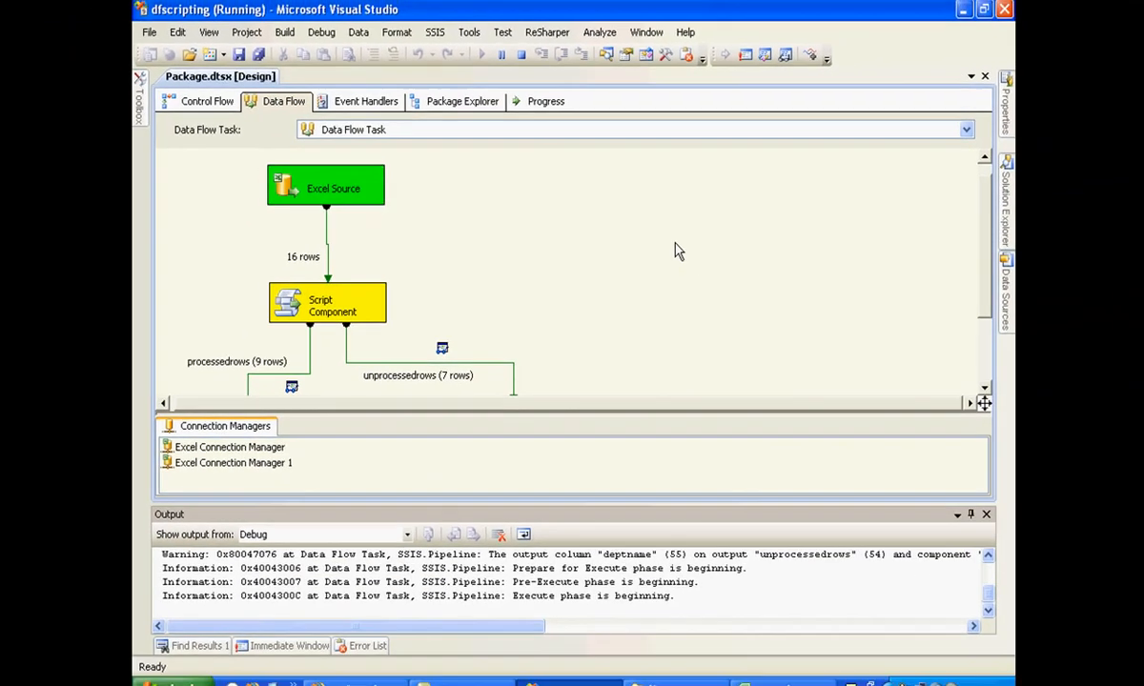
scroll(down, 3)
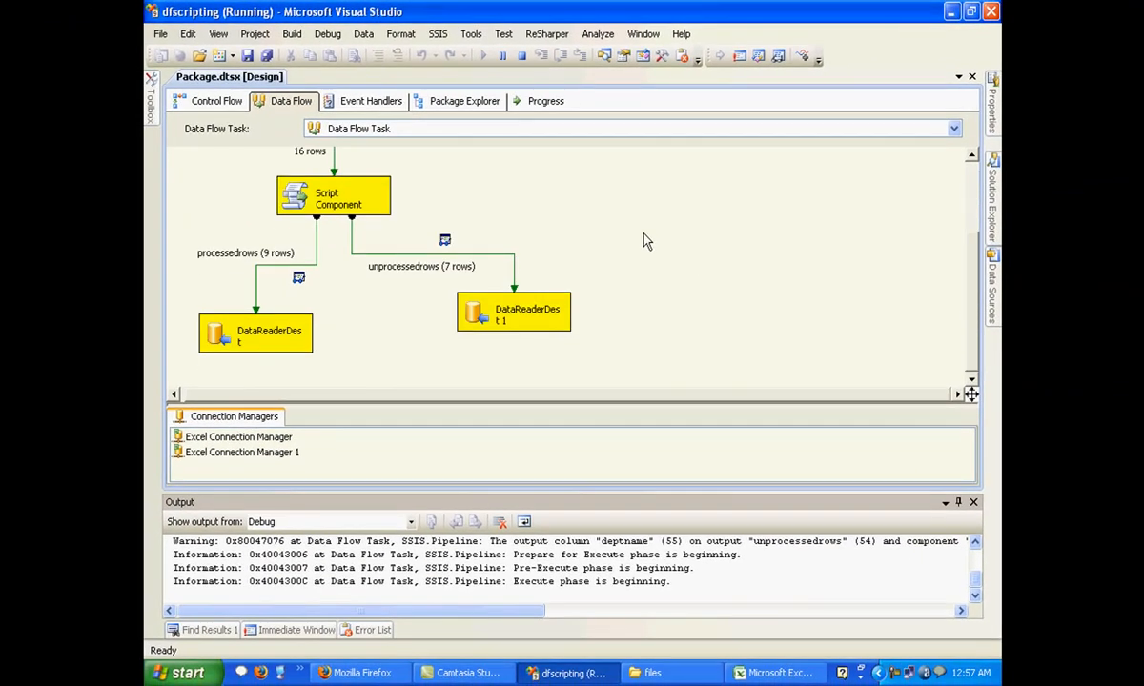